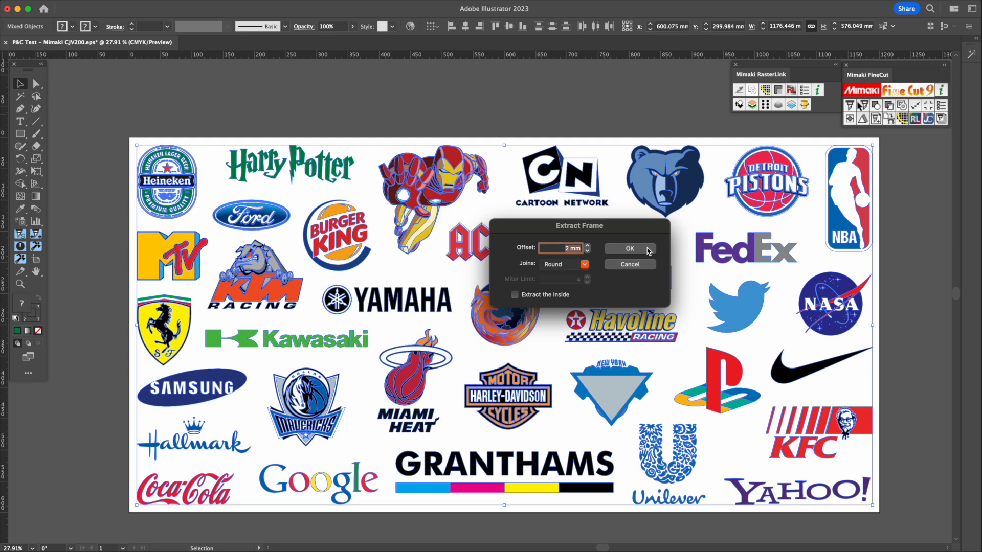
- Confirm the 2 mm rounded offset so cut contours generate around each logo
left_click(629, 248)
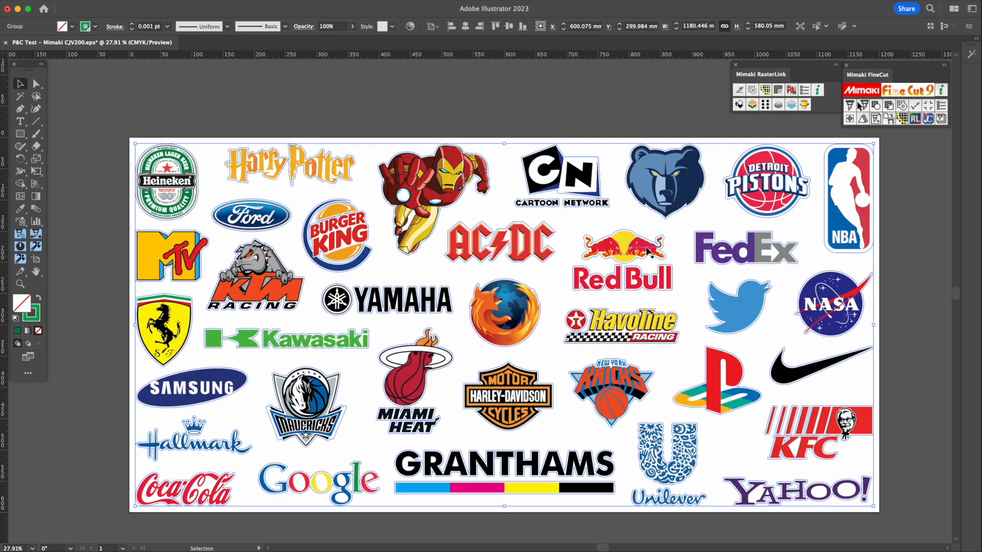
left_click(103, 196)
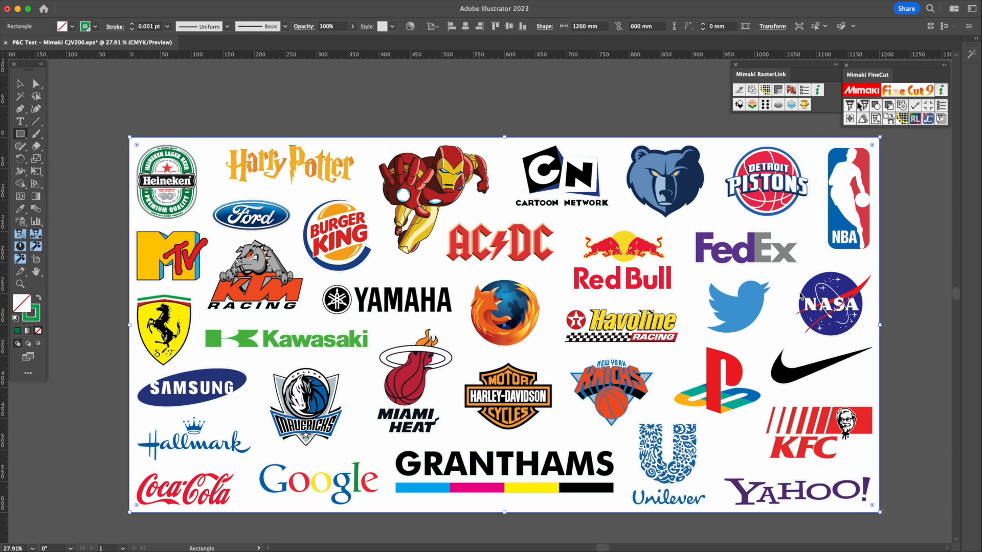
mouse_move(740, 90)
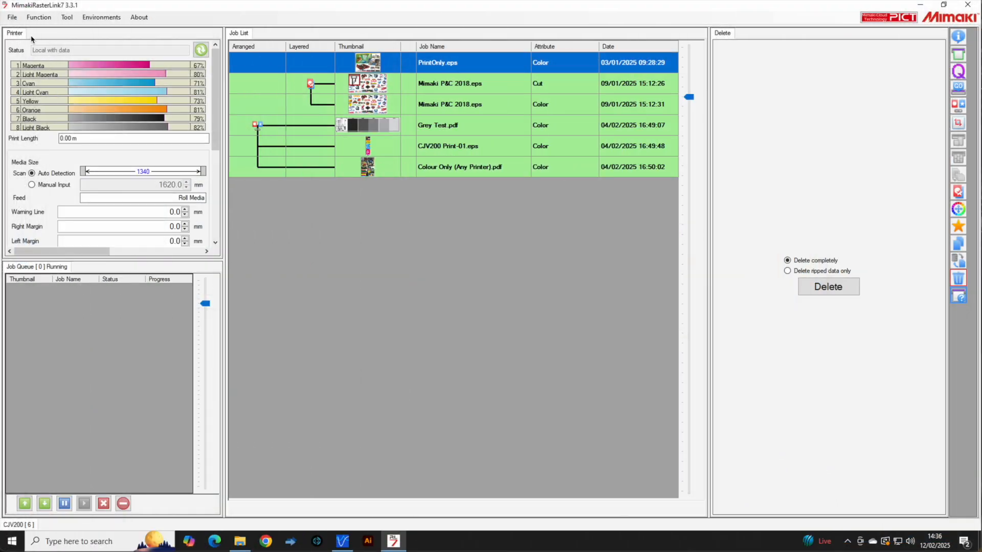
mouse_move(15, 30)
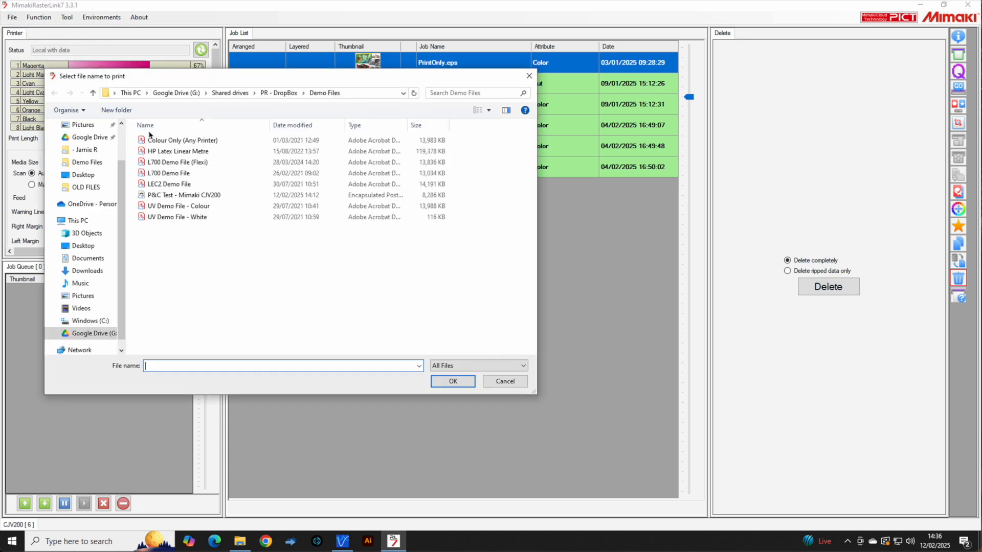
- Import the P&C Test - Mimaki CJV200 file for the CJV200 printer and select its new cut job
left_click(183, 194)
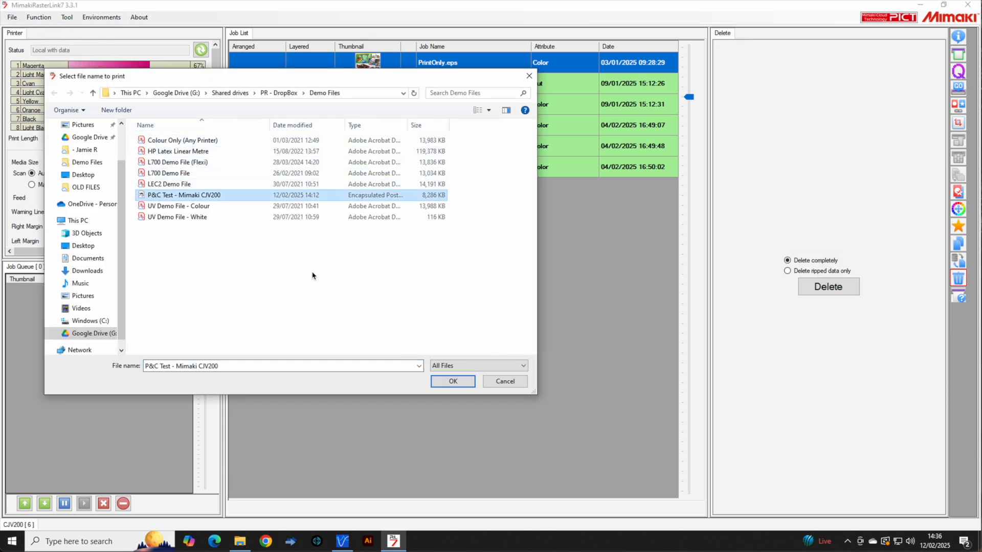
left_click(454, 382)
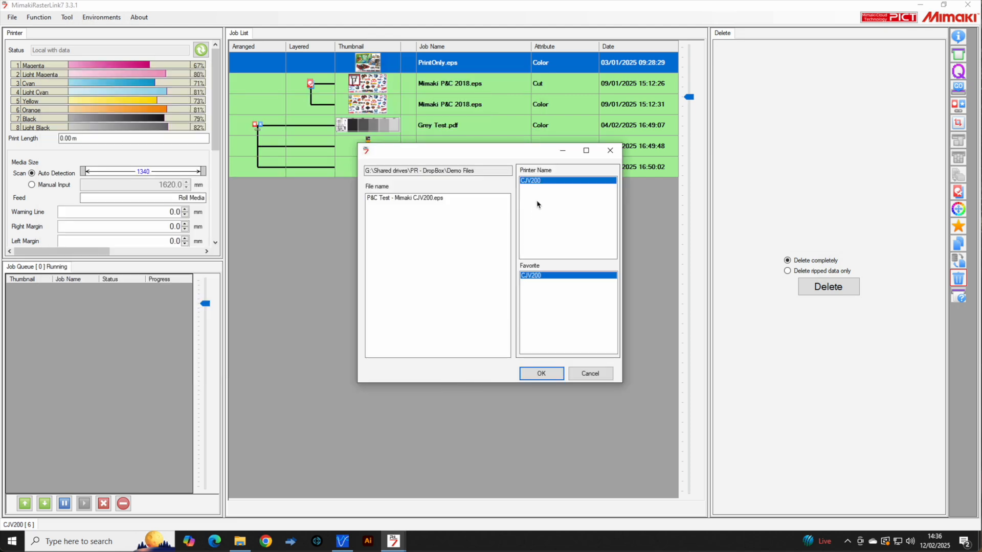
mouse_move(542, 276)
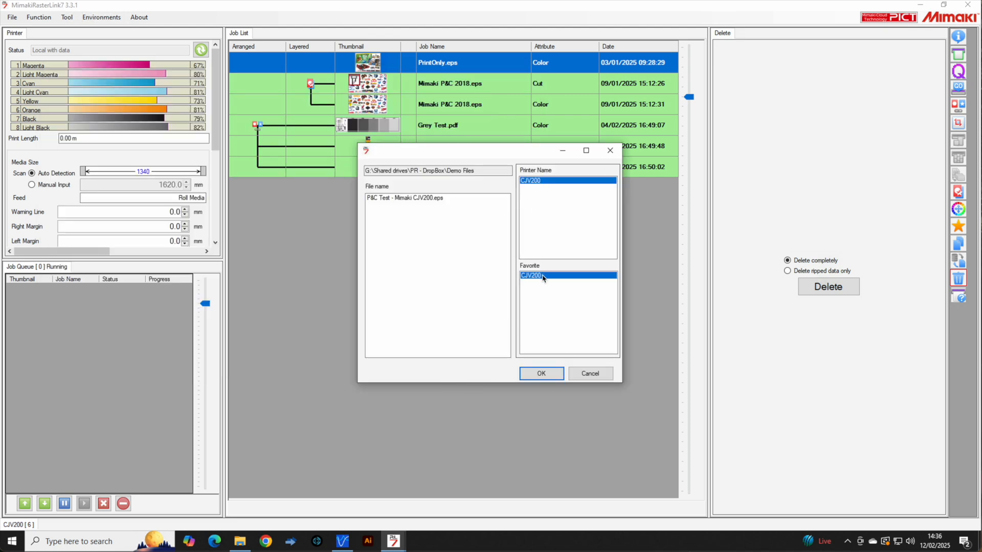
left_click(540, 374)
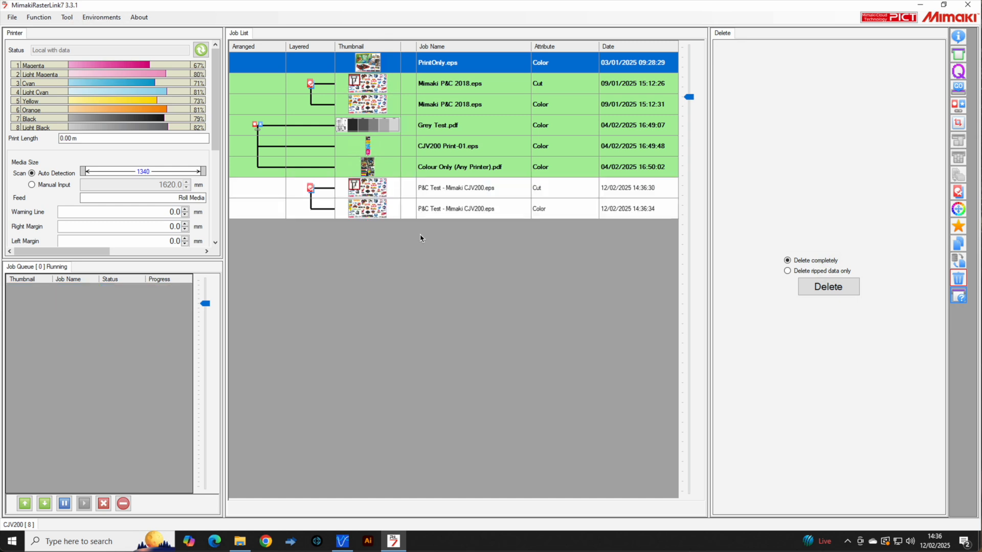
left_click(457, 187)
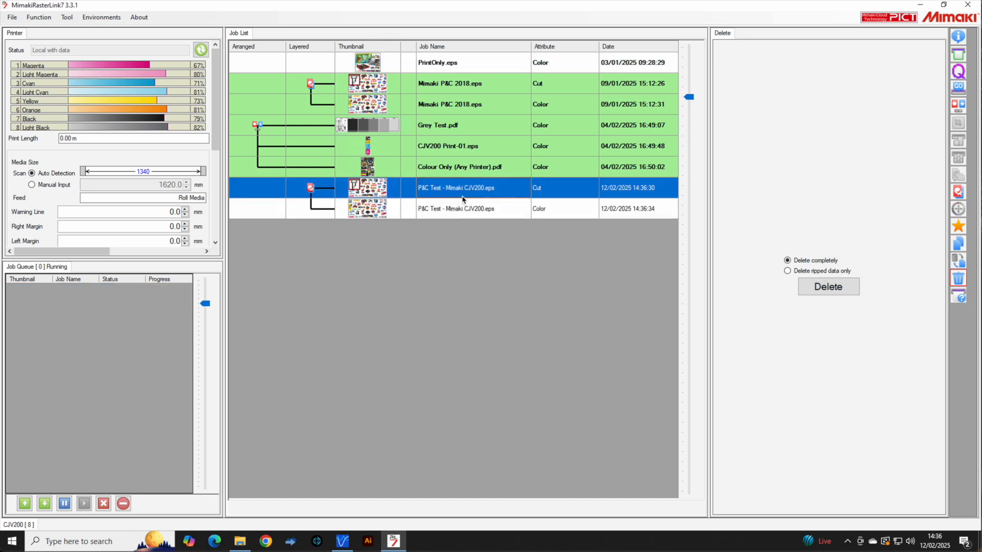
mouse_move(959, 55)
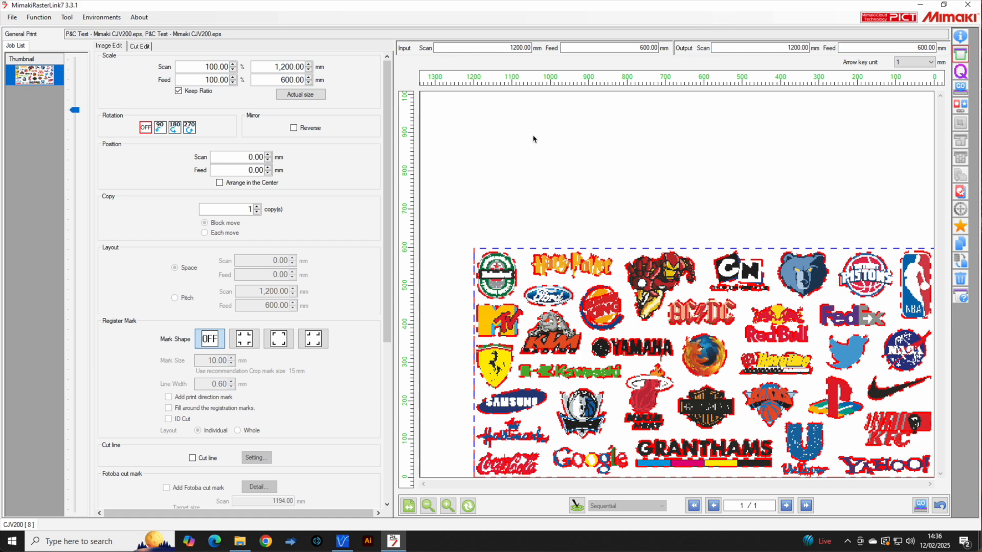
- Centre the artwork on the media and raise the copy count to three, viewing all copies
left_click(219, 182)
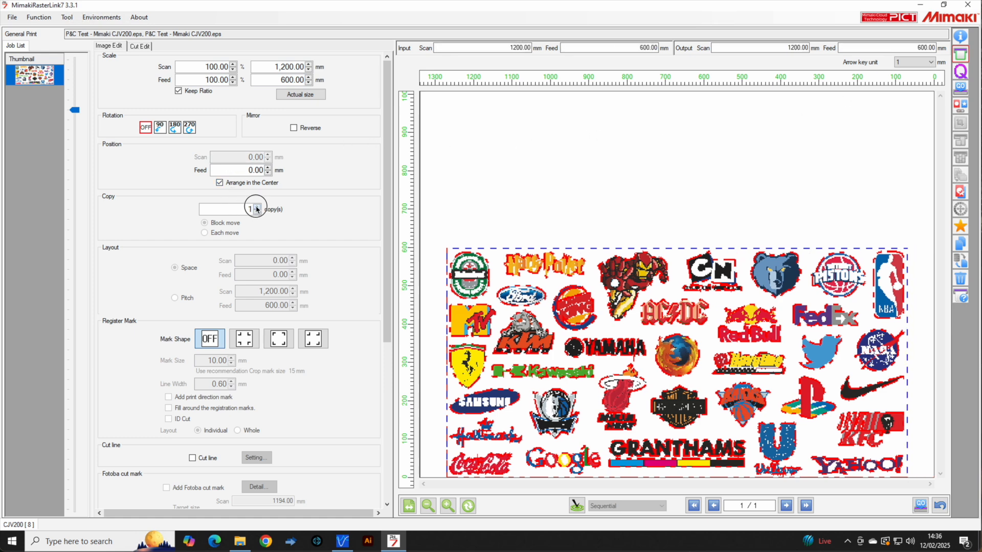
left_click(256, 205)
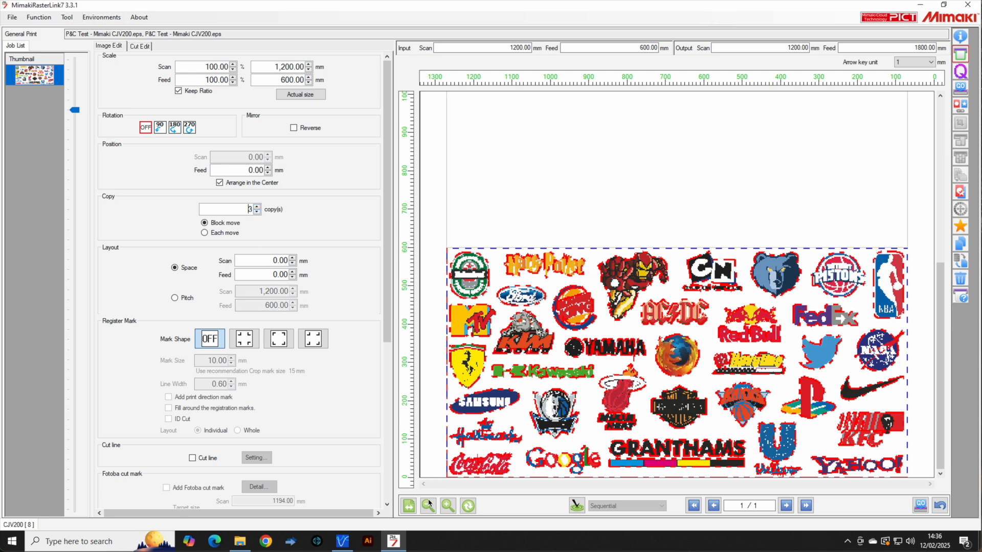
left_click(428, 505)
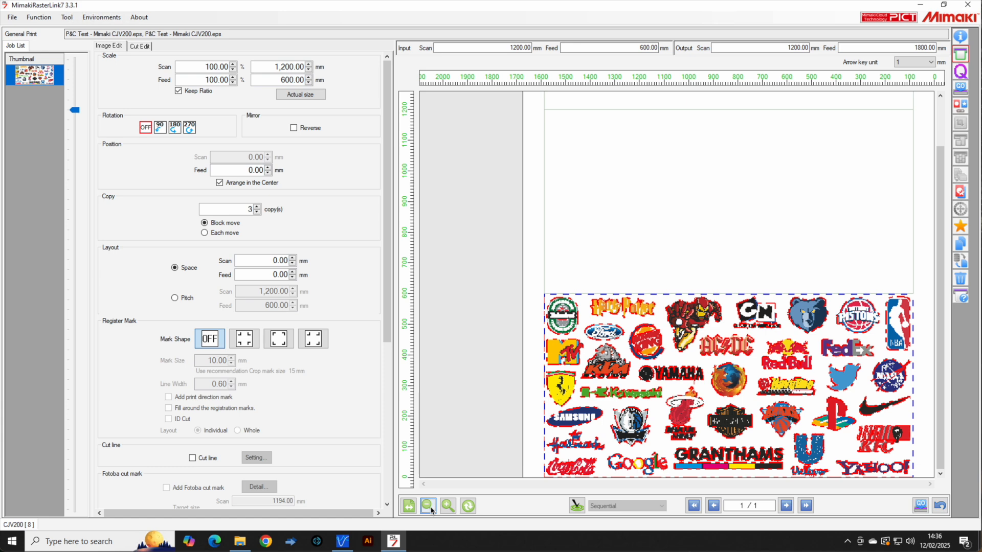
left_click(428, 506)
type("10")
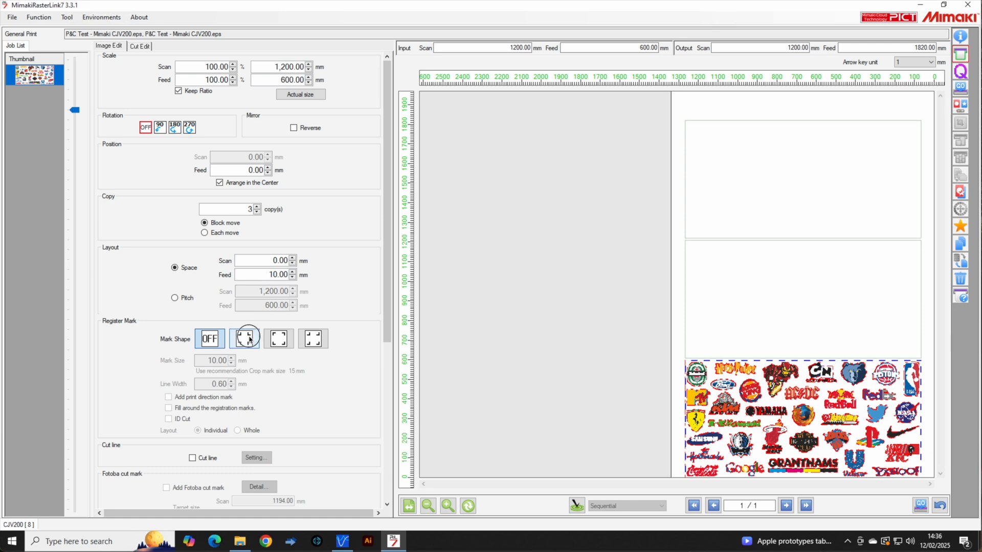
- Enable registration marks for the whole layout with intermediate marks at a 10 mm offset
left_click(244, 339)
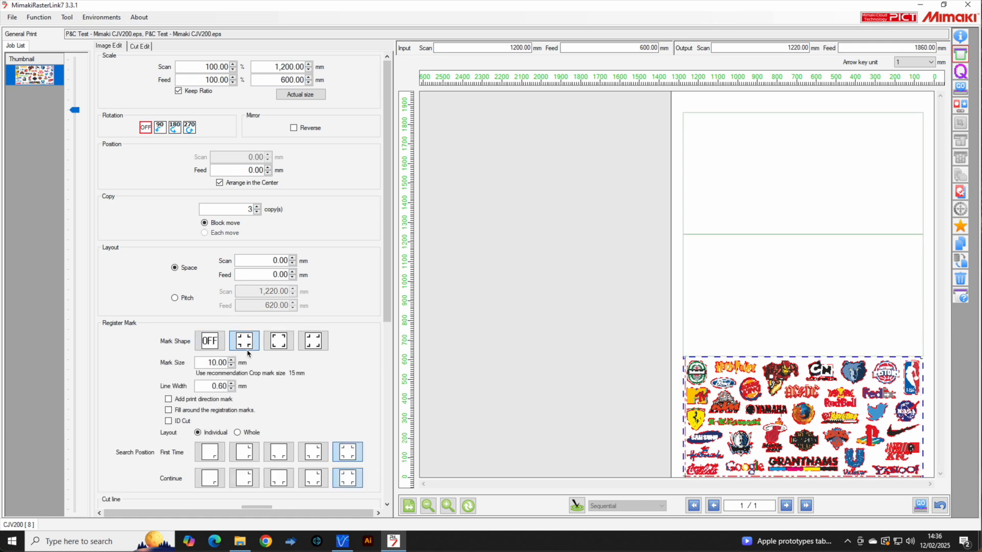
scroll("down", 3)
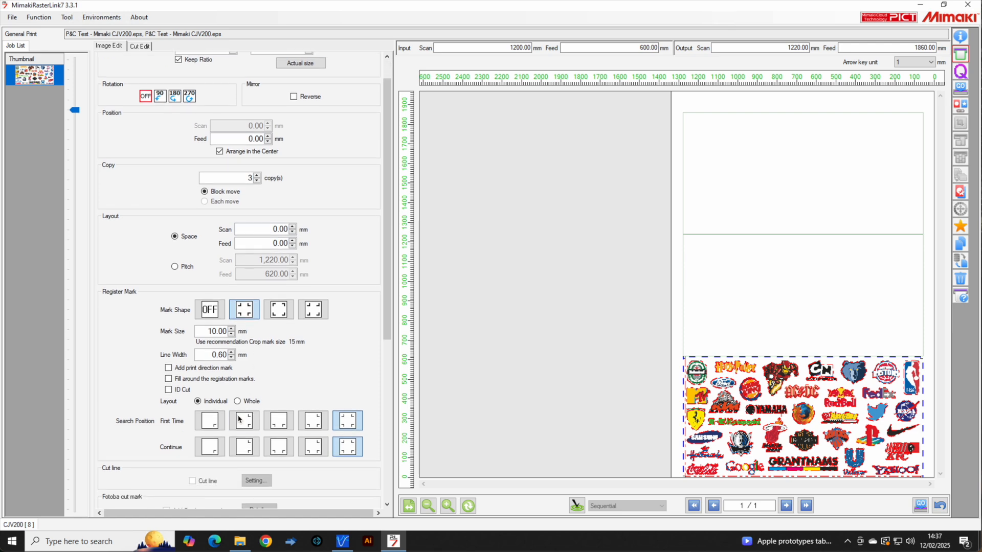
scroll("down", 3)
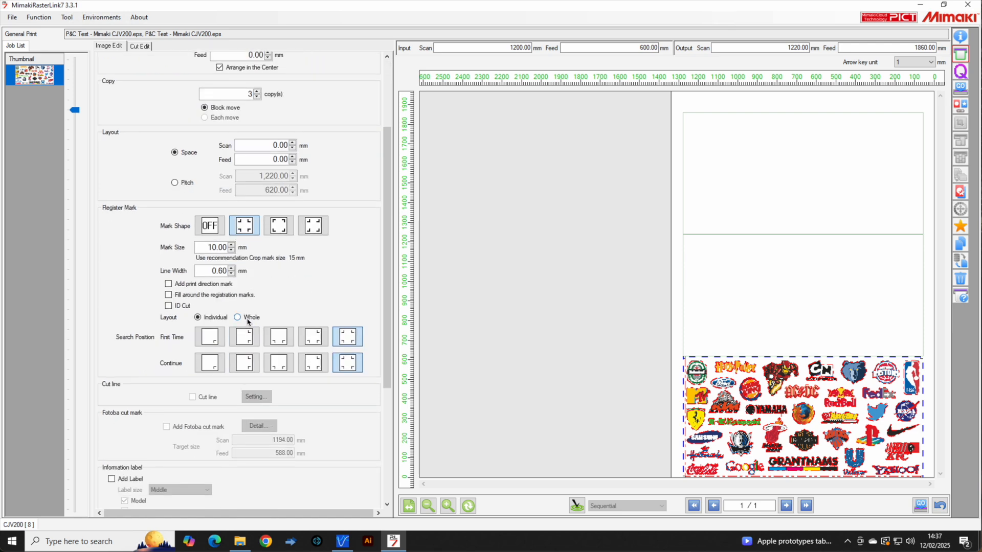
left_click(238, 317)
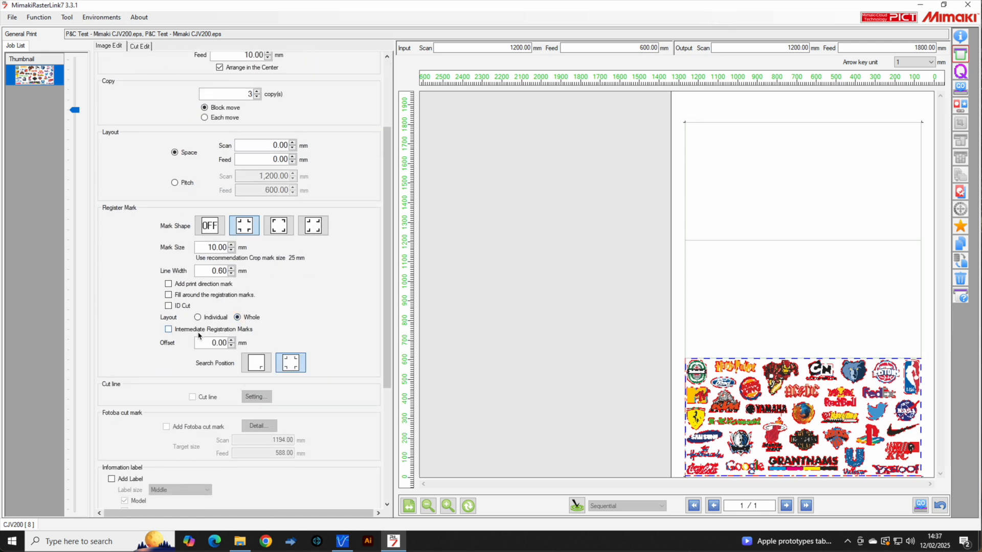
left_click(168, 328)
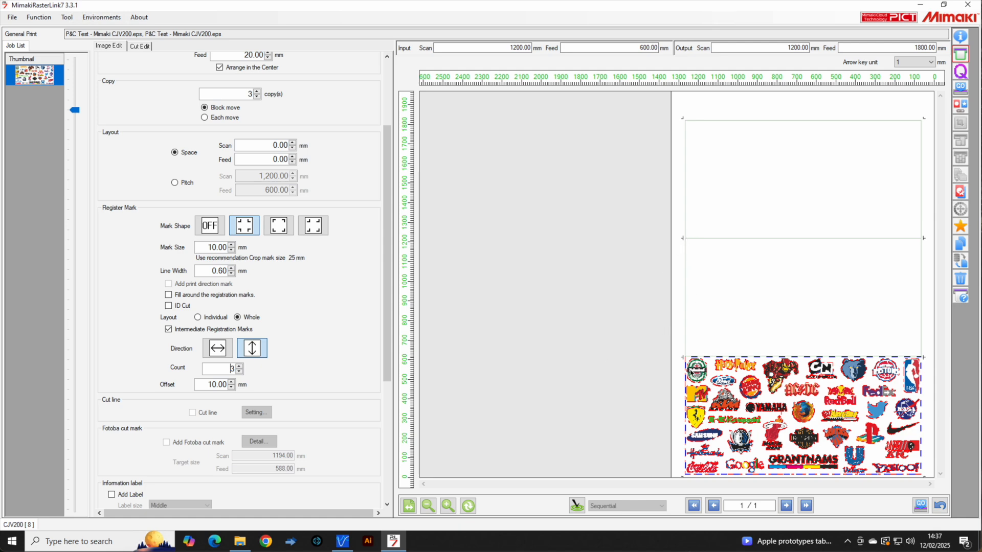
mouse_move(265, 395)
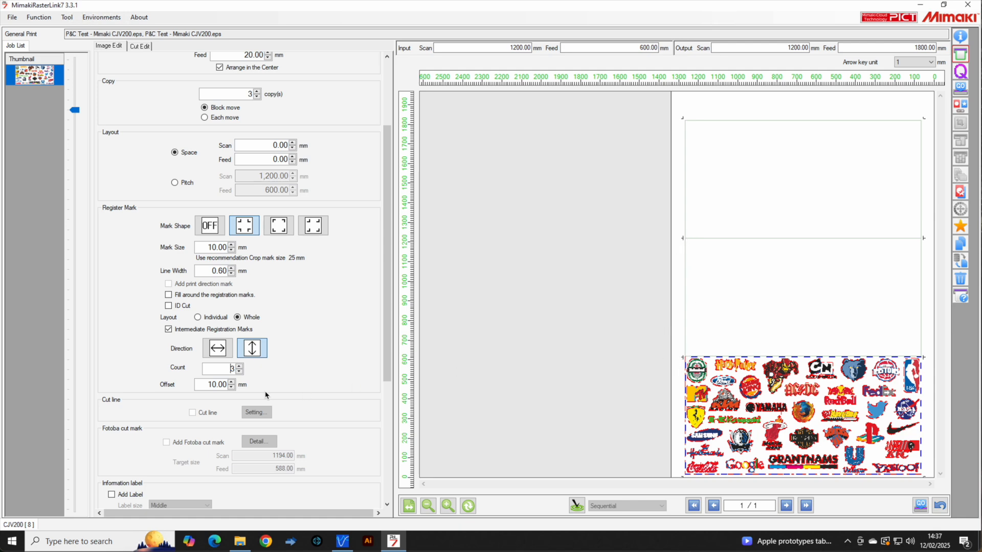
scroll("down", 3)
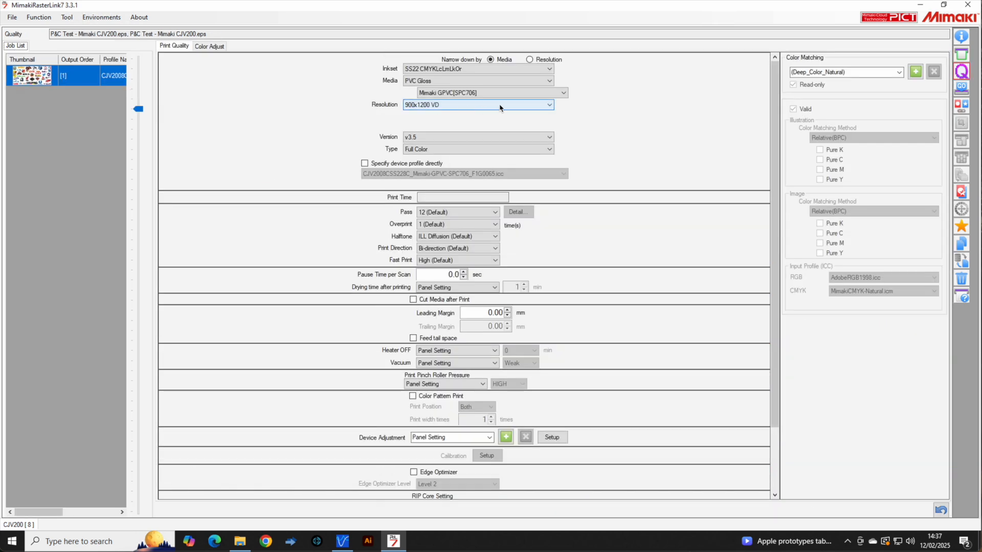
- Choose the Generic PVC Gloss media profile at 900x1200 VD and pick the pass count
left_click(561, 93)
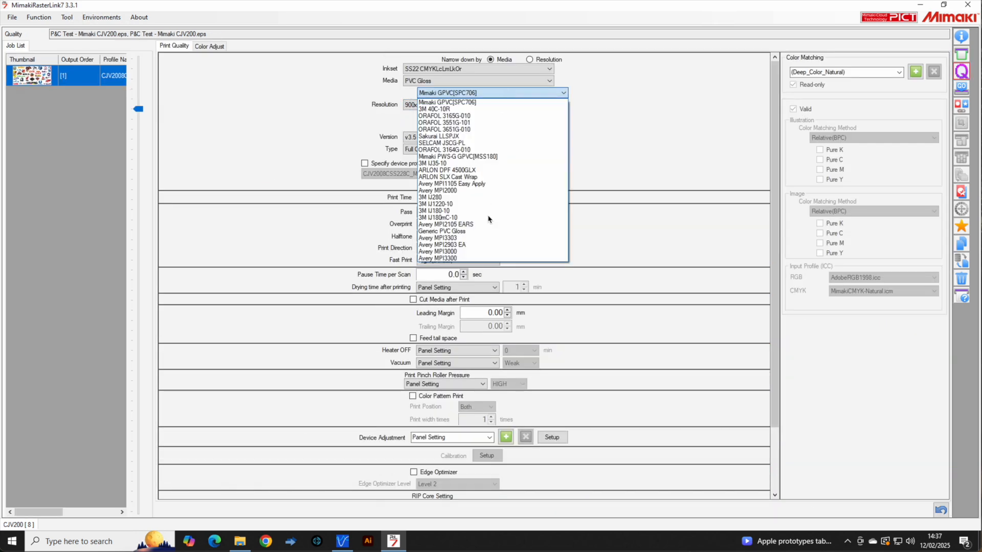
left_click(442, 231)
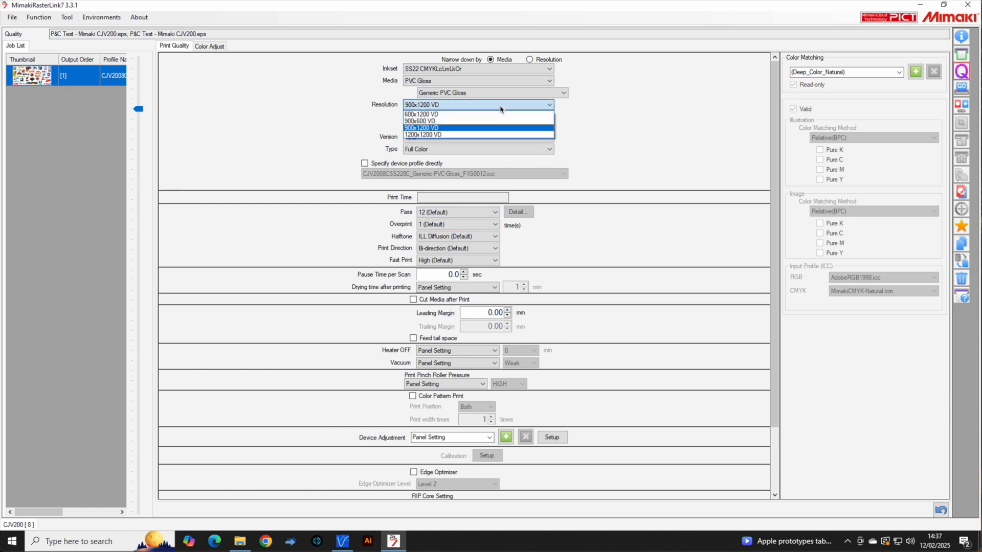
left_click(457, 211)
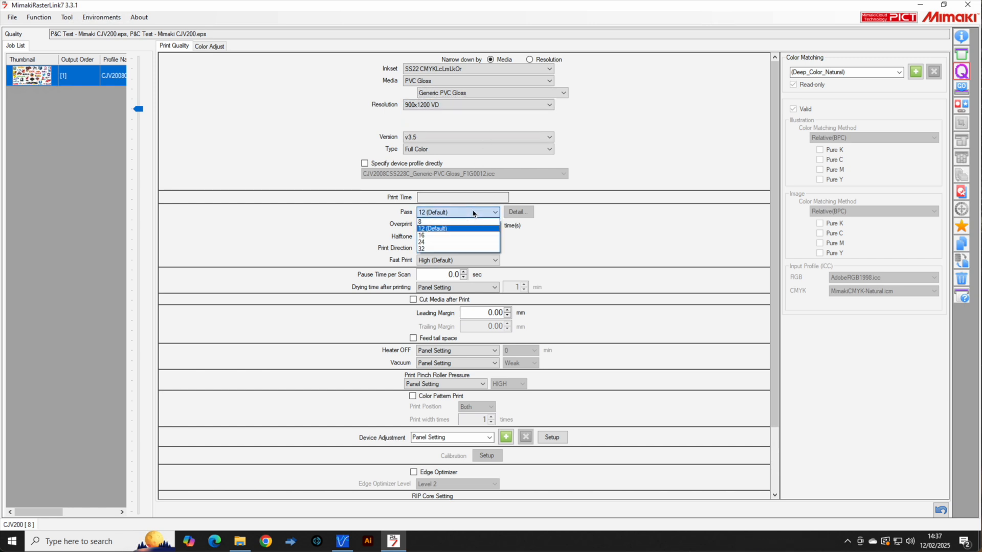
left_click(457, 228)
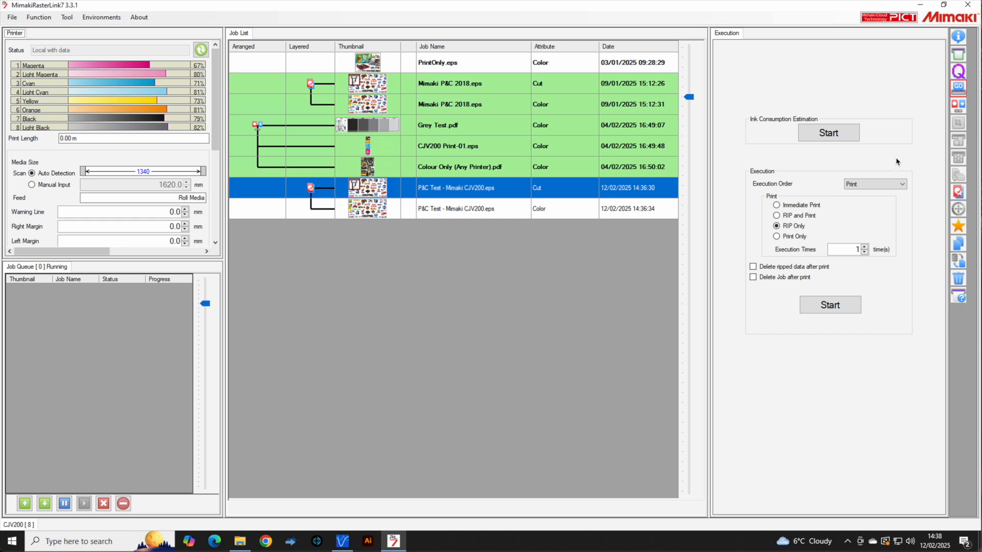
mouse_move(832, 208)
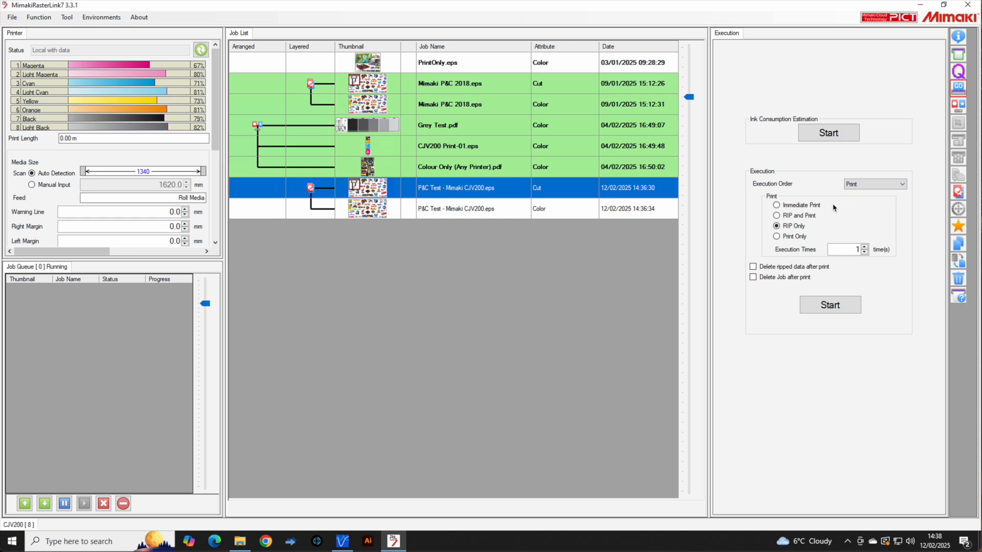
- Choose RIP Only execution and start ripping the P&C Test cut and colour job
left_click(776, 215)
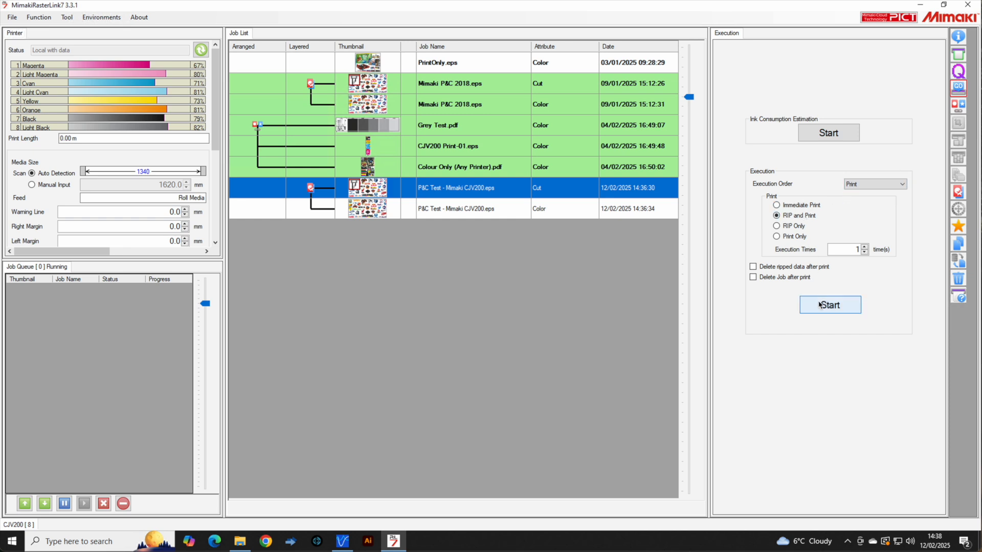
left_click(830, 305)
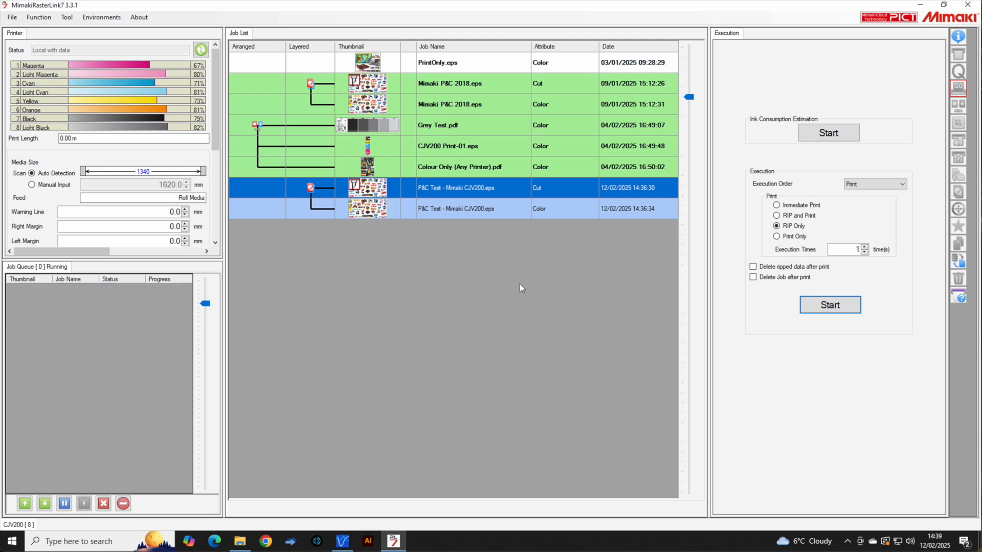
- View the P&C Test cut job's properties listing Generic PVC Gloss, 12 passes and 13.078 cc total ink
left_click(457, 187)
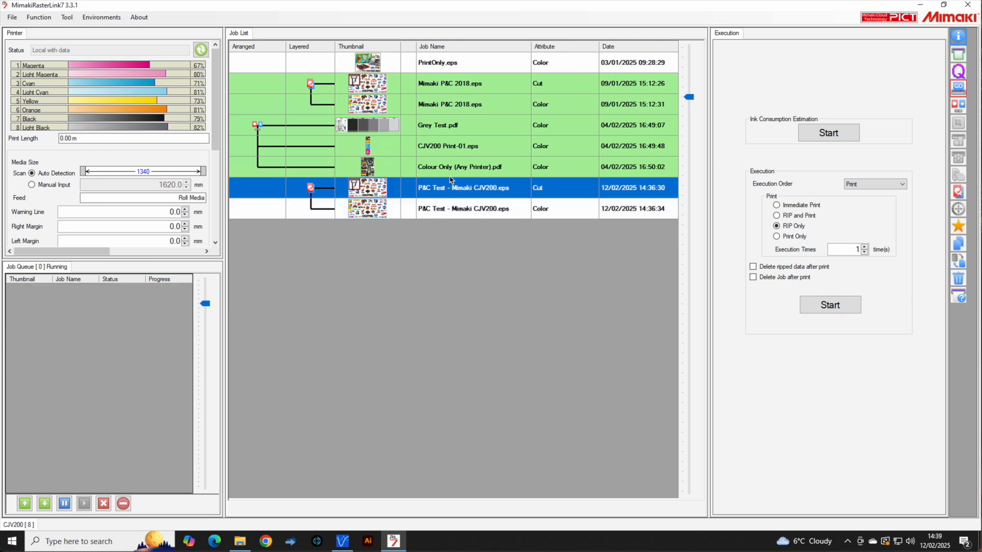
left_click(460, 167)
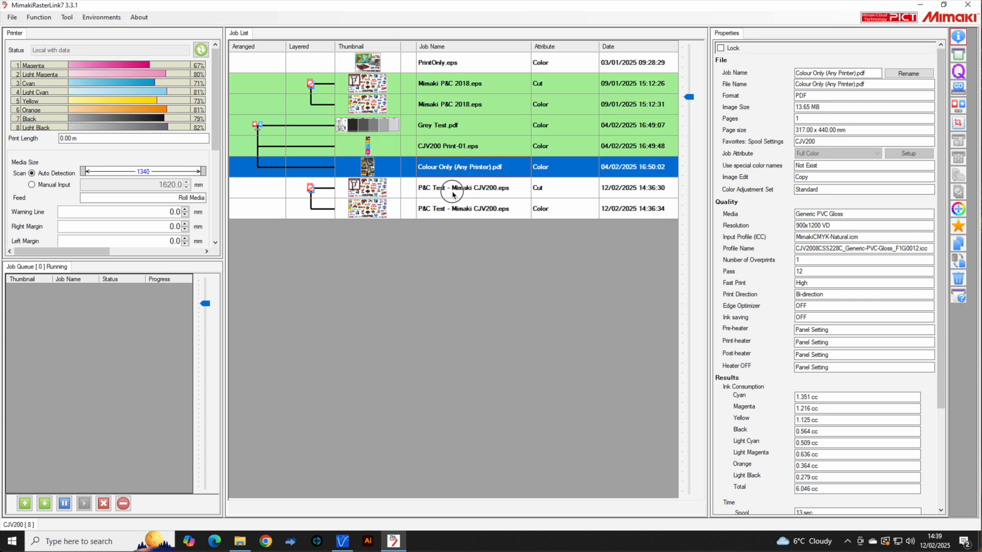
left_click(463, 187)
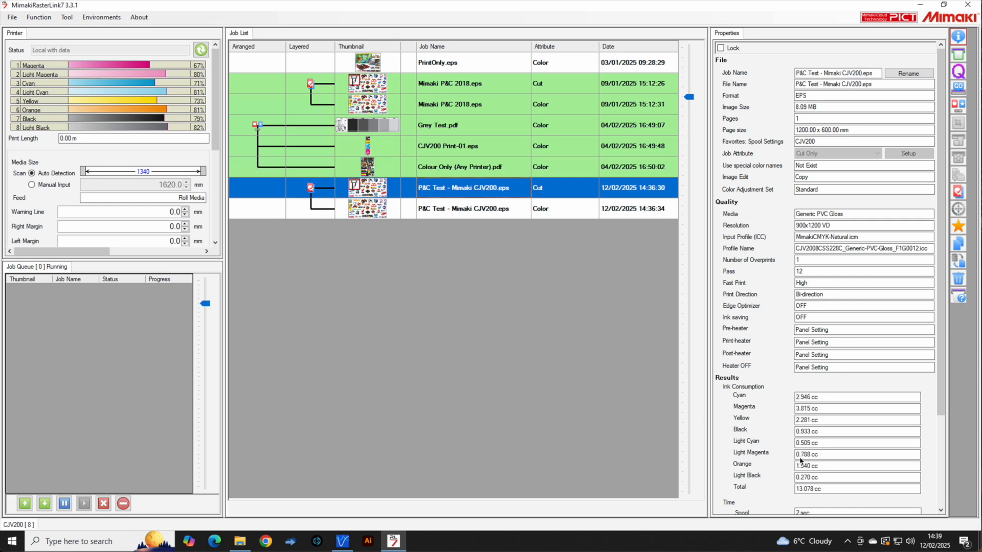
mouse_move(841, 468)
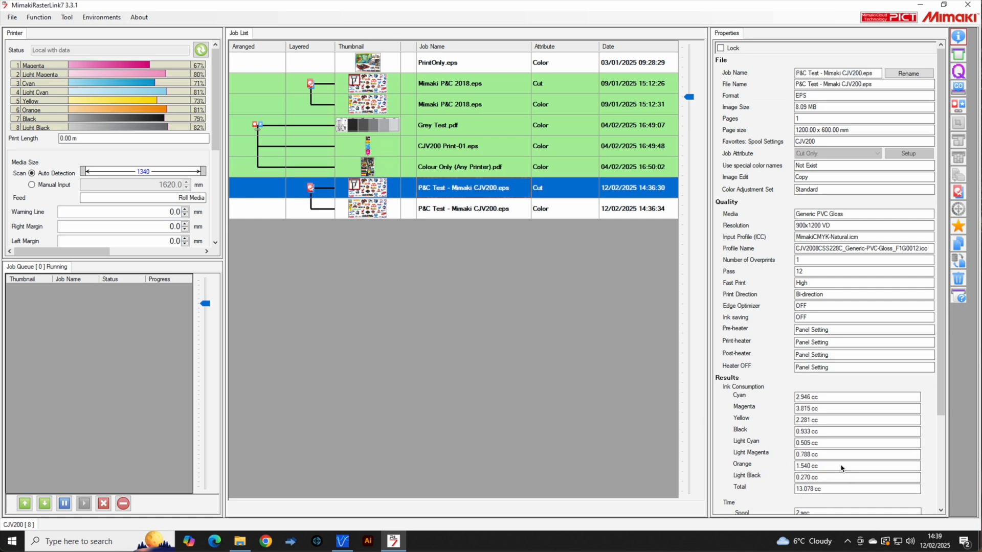